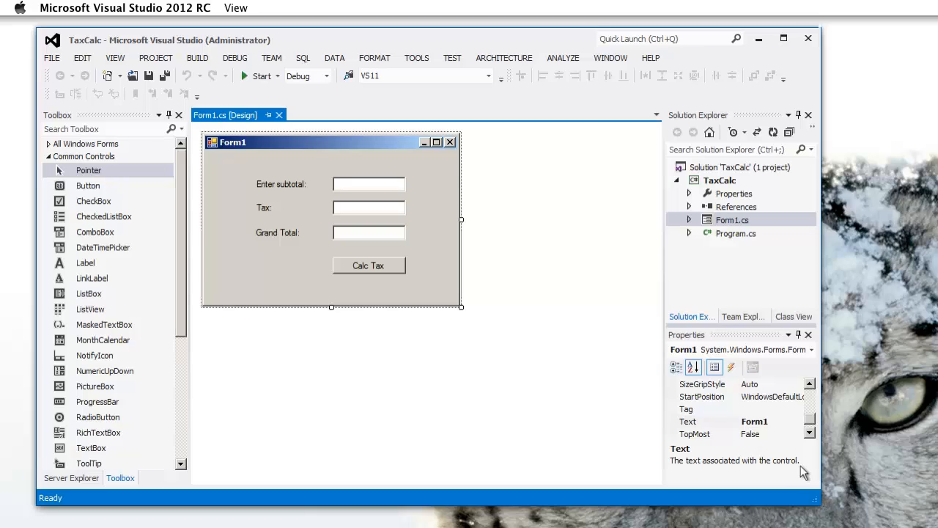
pyautogui.moveTo(779, 460)
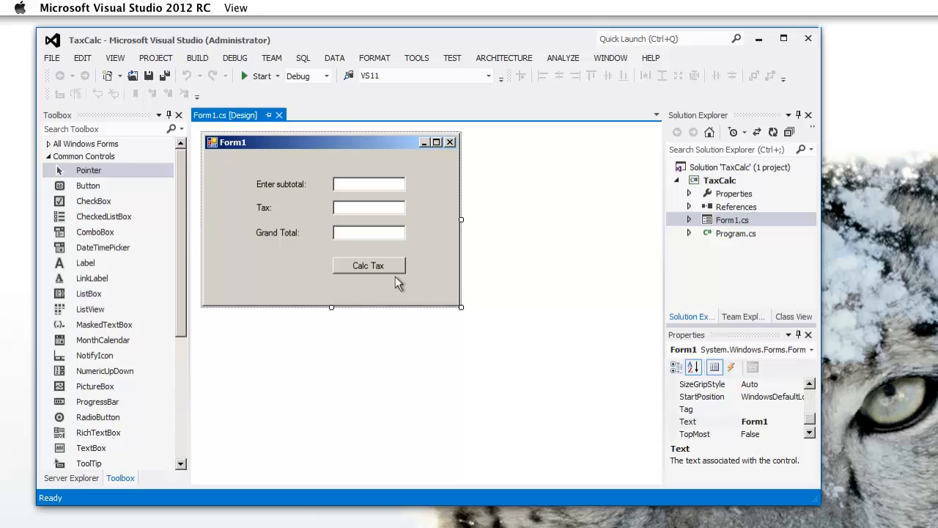
# Bring MonoDevelop forward with the adventure-game solution and Adventure.cs open
pyautogui.click(368, 265)
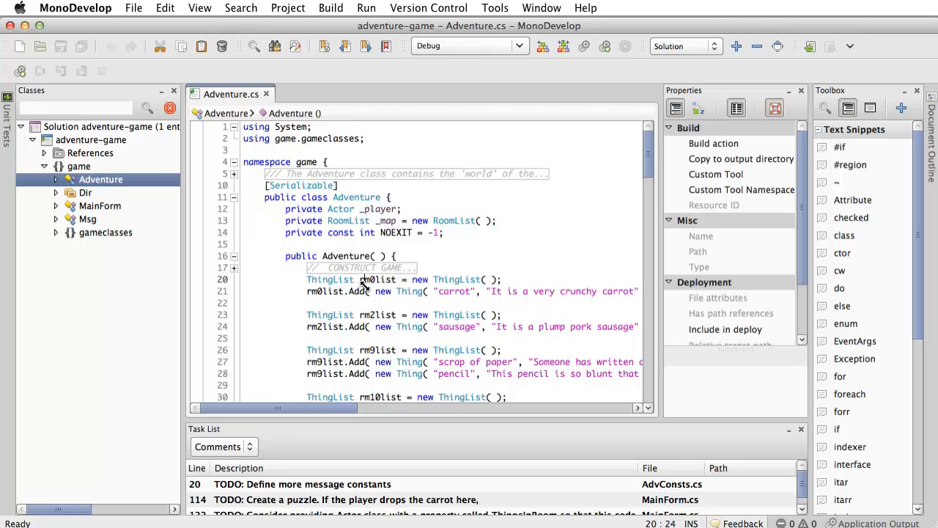
pyautogui.moveTo(379, 313)
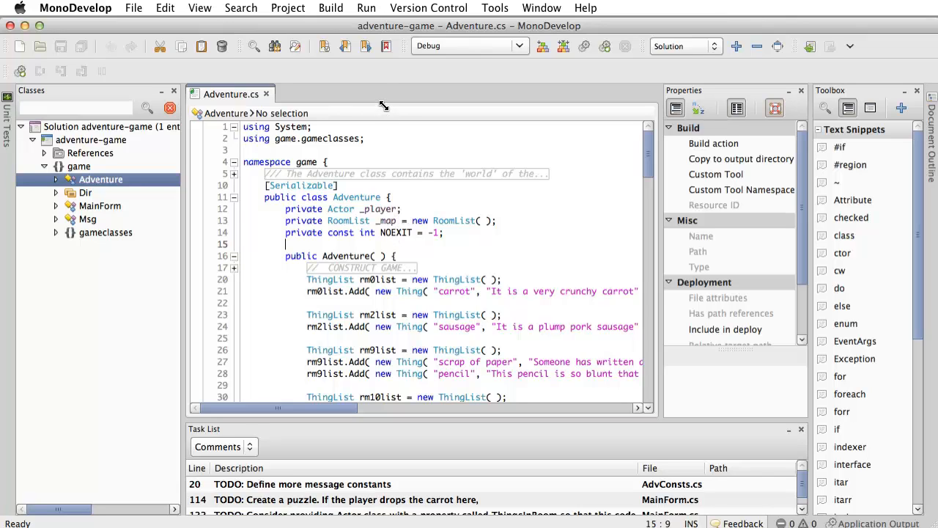
# Run the adventure game without debugging from the Run menu
pyautogui.click(366, 8)
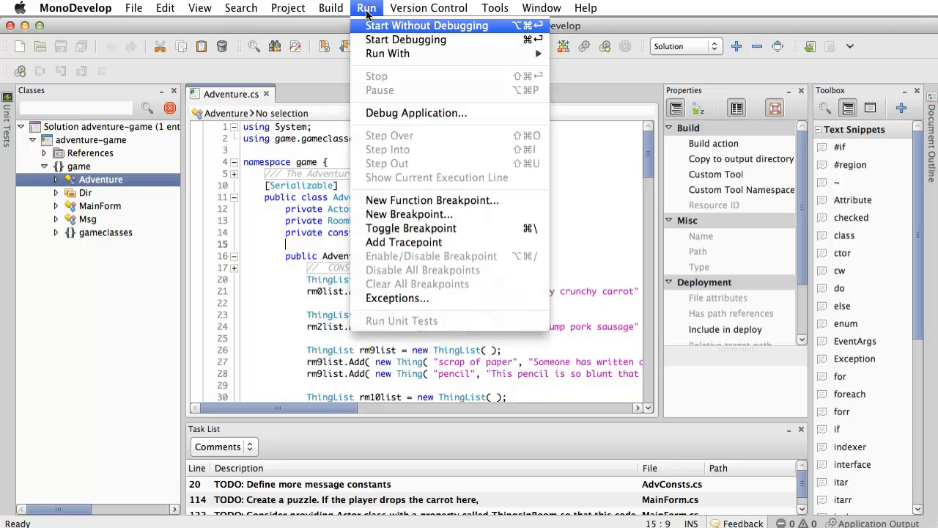
pyautogui.click(427, 26)
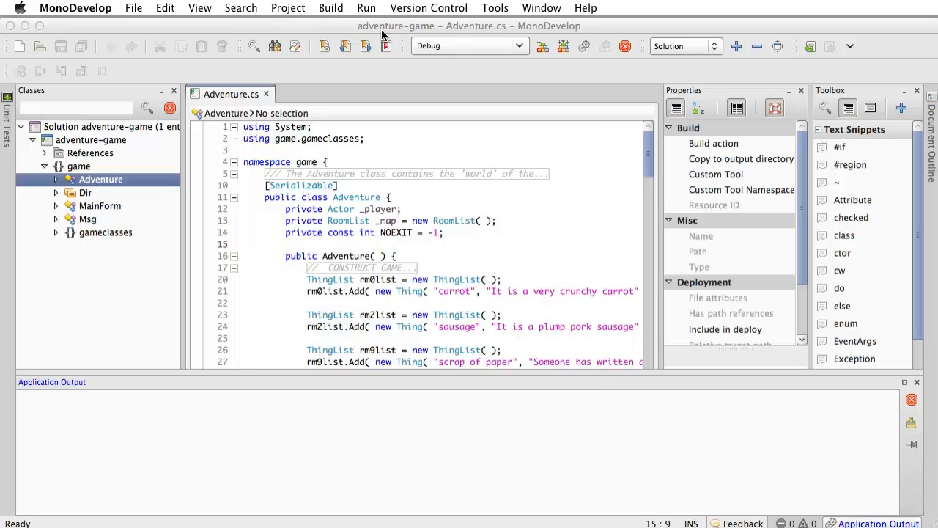
pyautogui.click(365, 47)
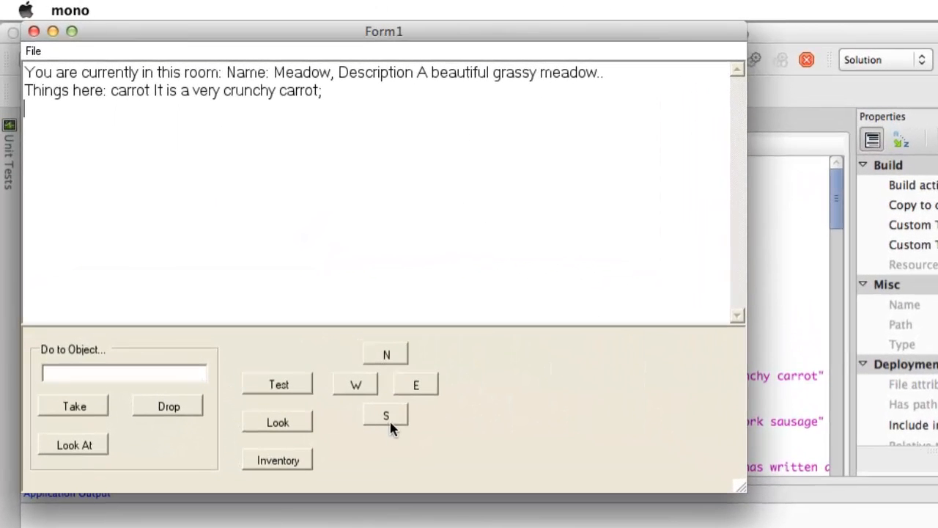
# Walk through Forest and Glade back to the Meadow and take the carrot
pyautogui.click(415, 384)
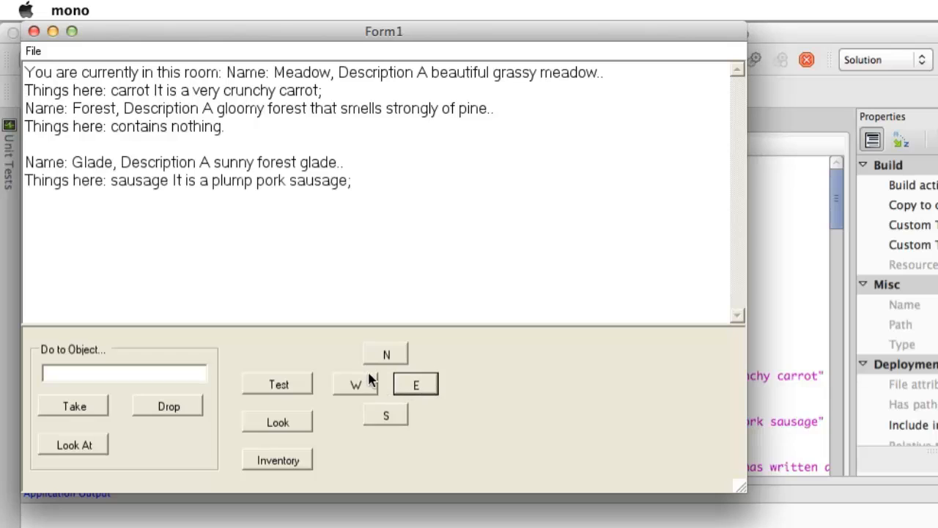
pyautogui.click(385, 353)
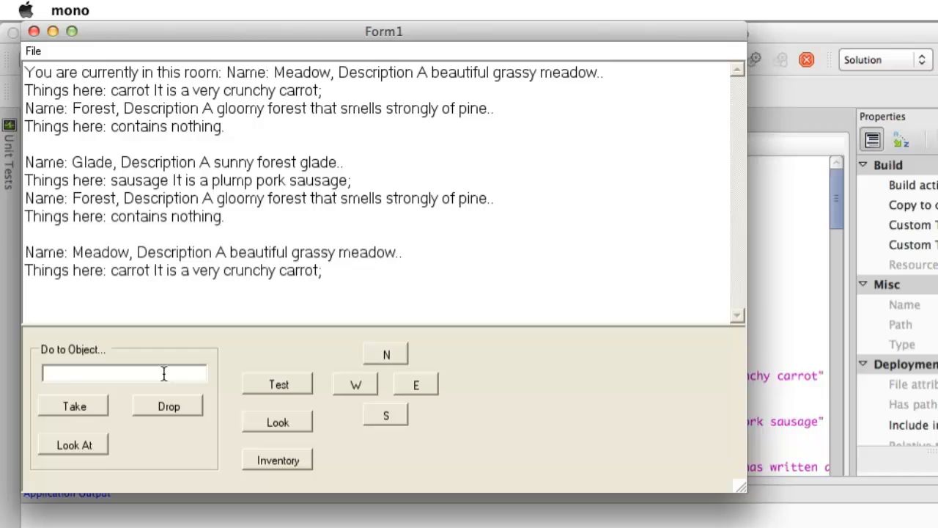
pyautogui.write('carroyy')
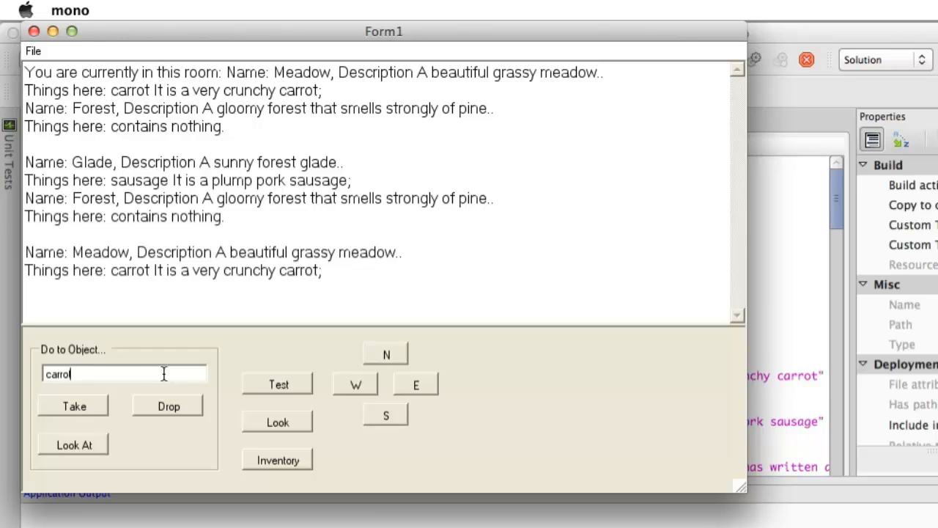
pyautogui.click(73, 405)
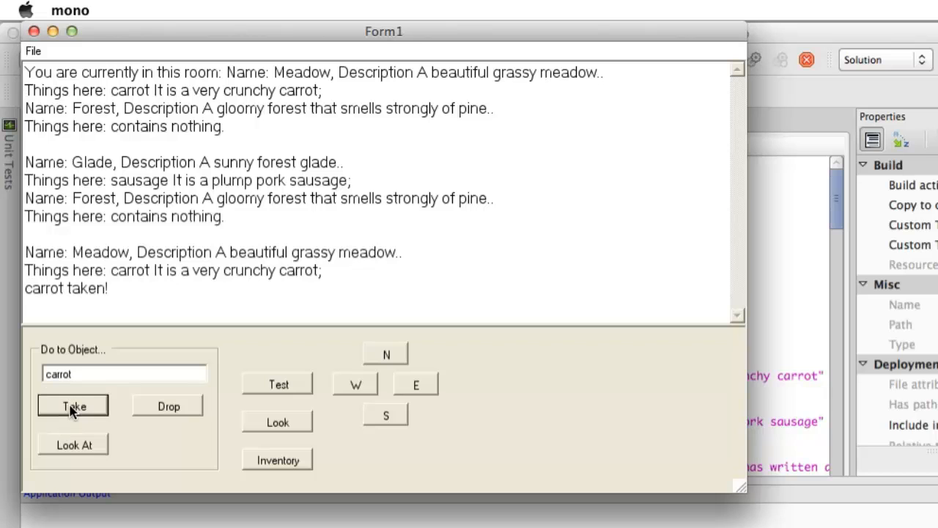
pyautogui.moveTo(194, 432)
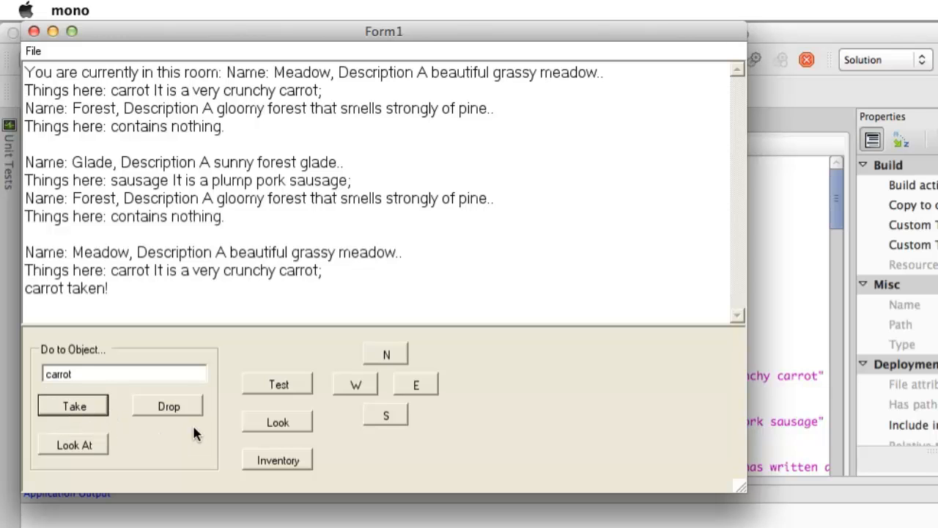